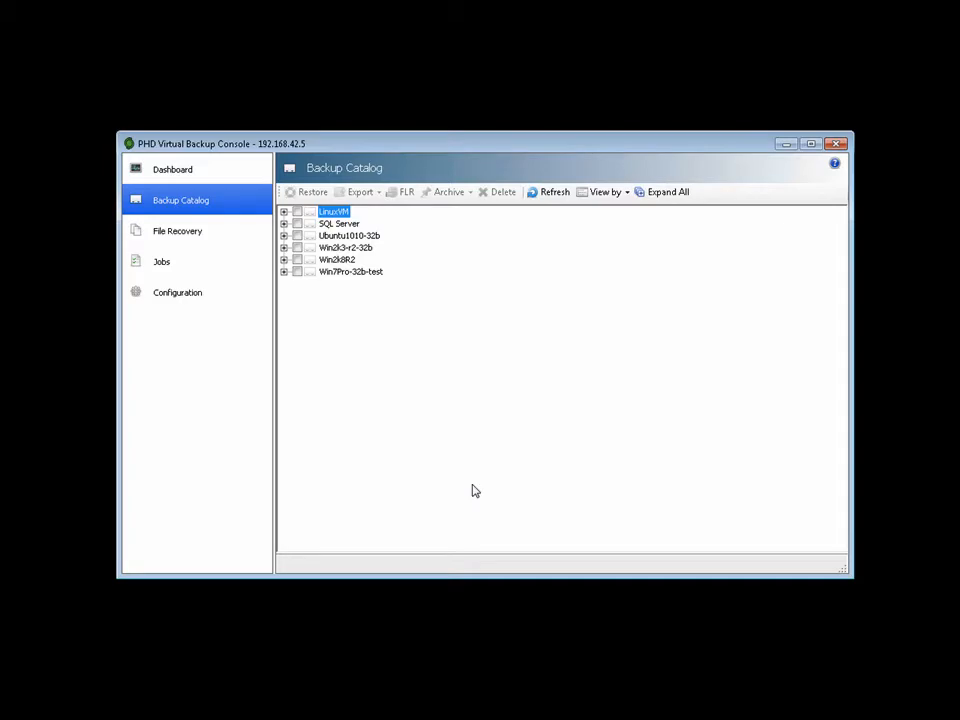
Step: Select the SQL Server backup from 6/18/2011 8:00 PM and choose sharing for file recovery
left_click(283, 223)
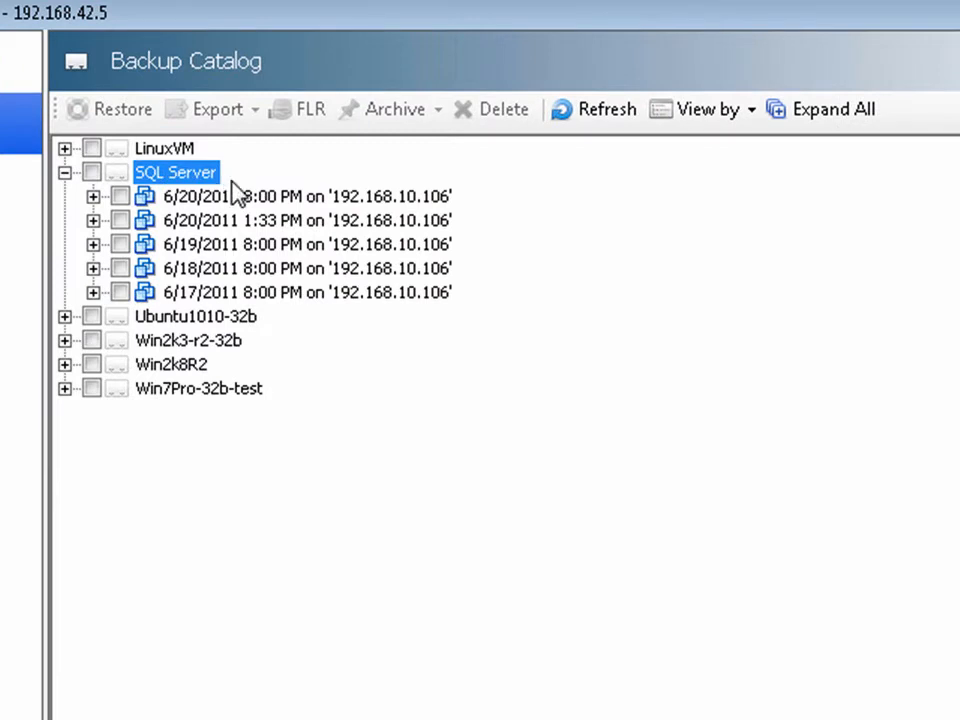
mouse_move(160, 285)
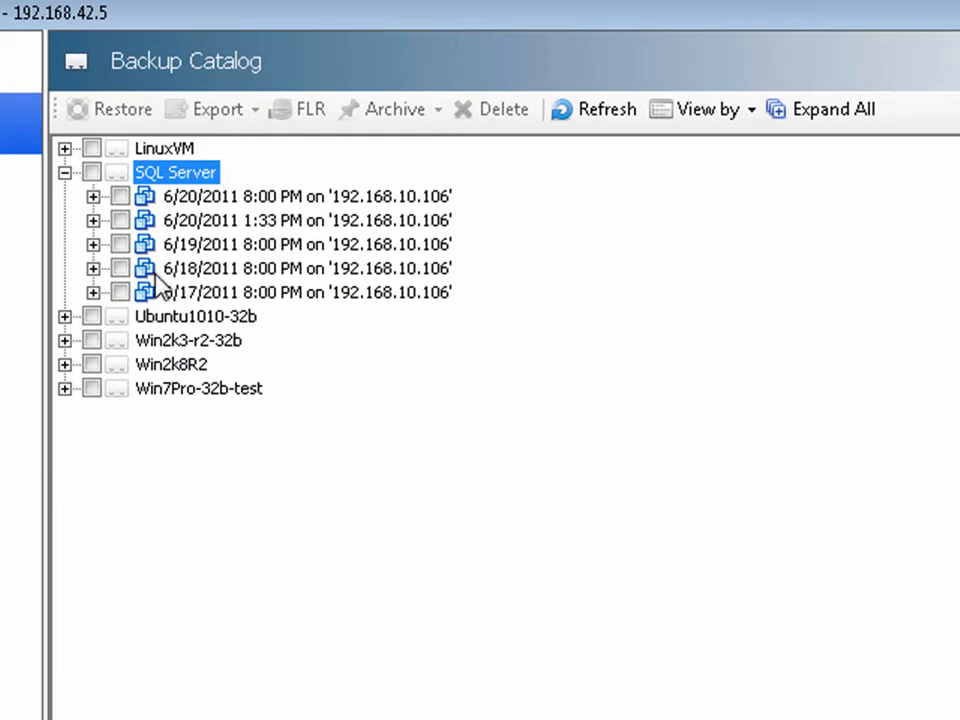
mouse_move(125, 275)
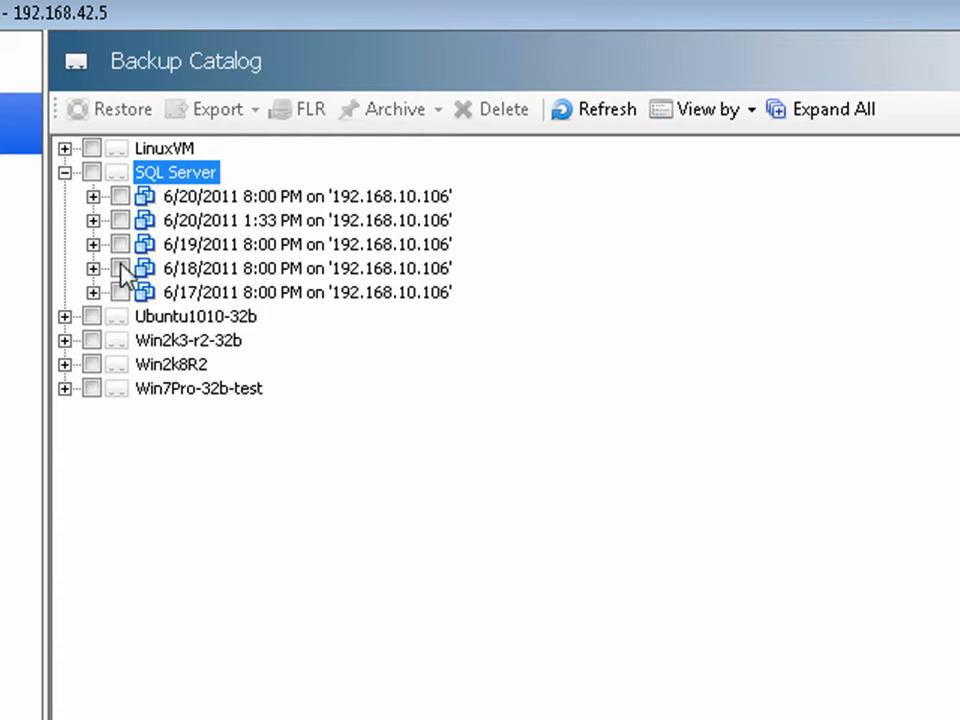
left_click(120, 268)
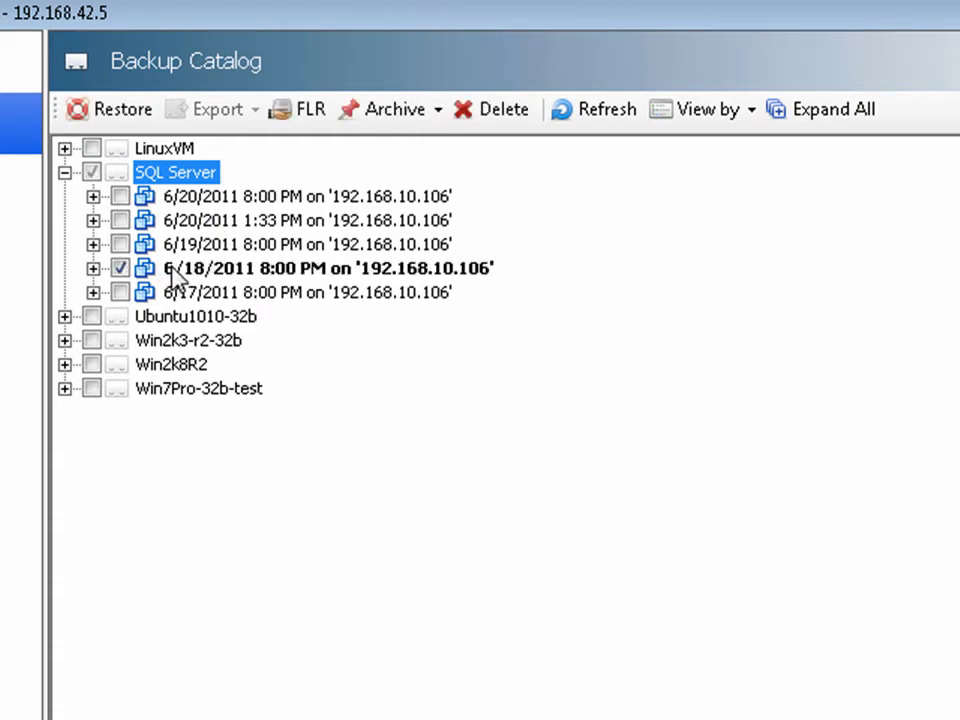
right_click(310, 268)
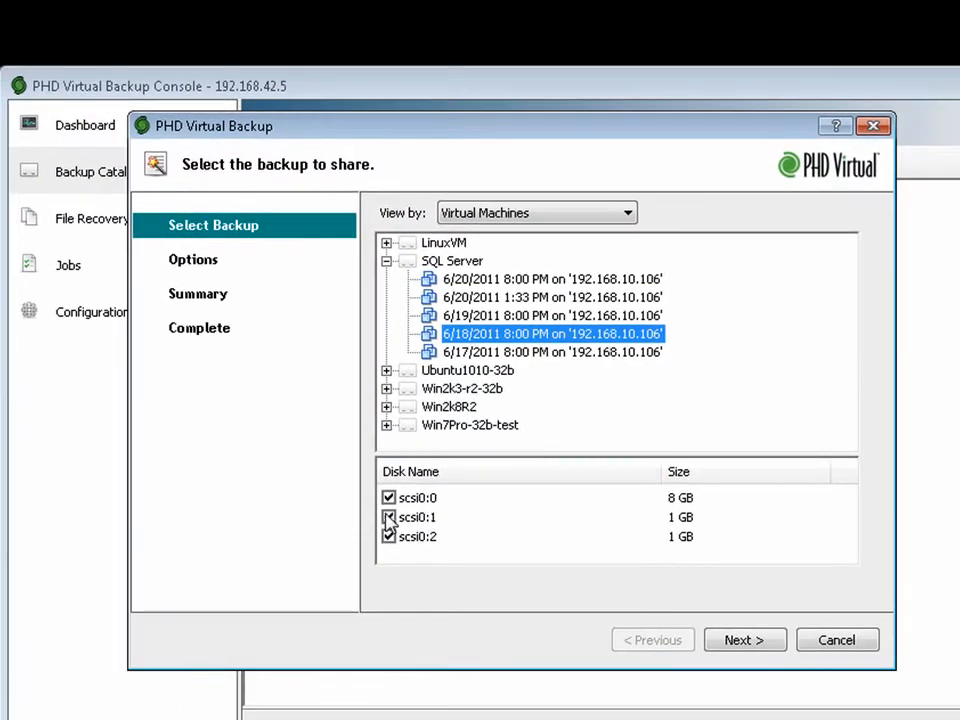
Step: Share only disk scsi0:0, secured with custom credentials for user phd
left_click(389, 517)
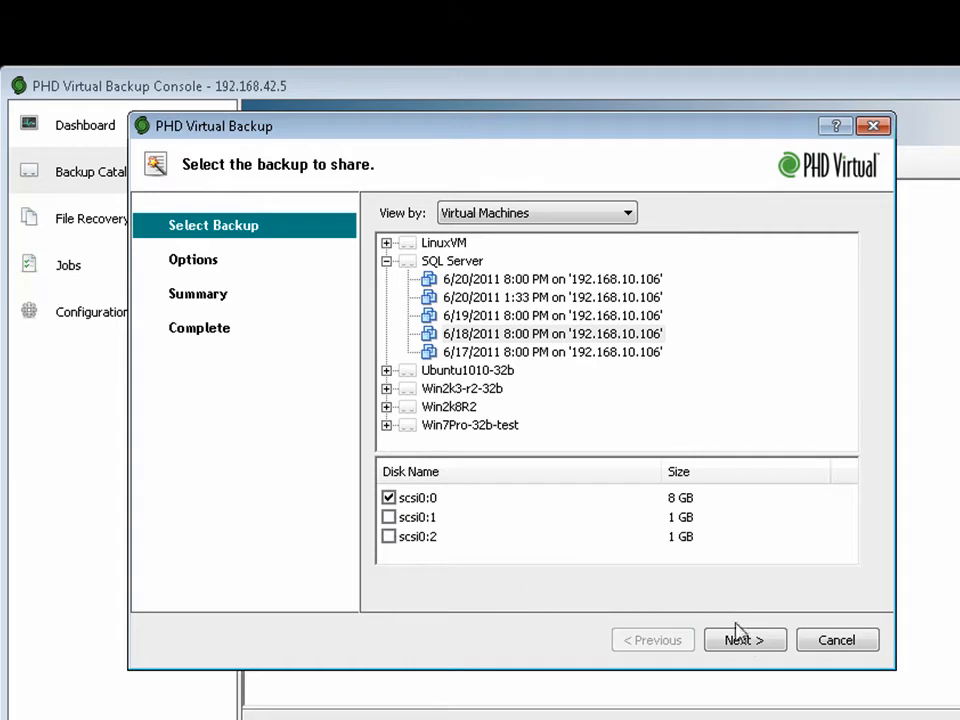
left_click(744, 640)
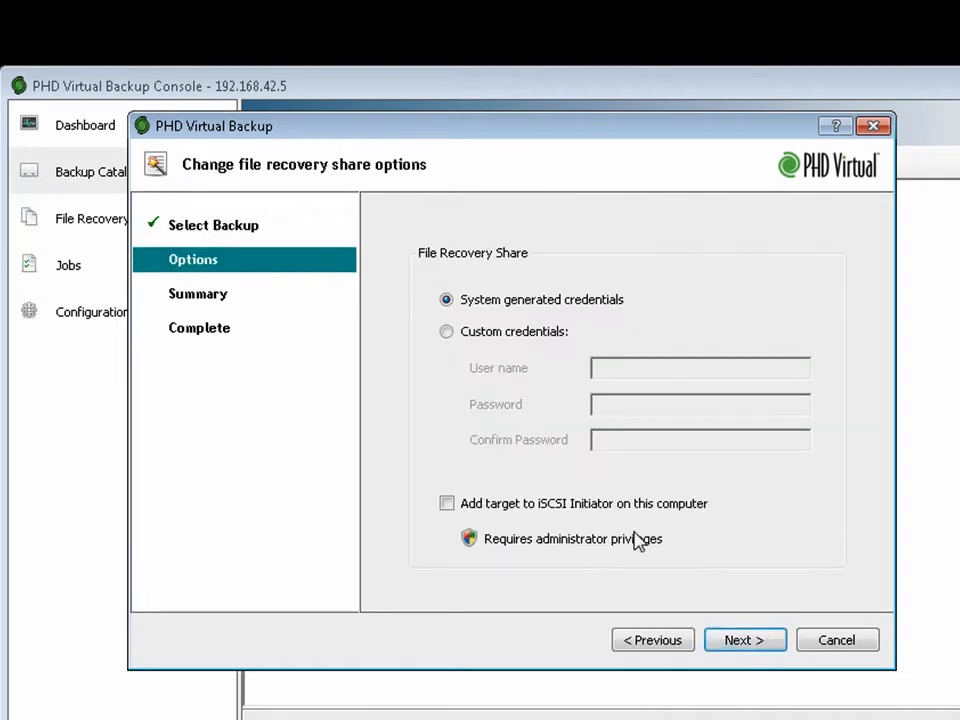
left_click(446, 331)
type("phd")
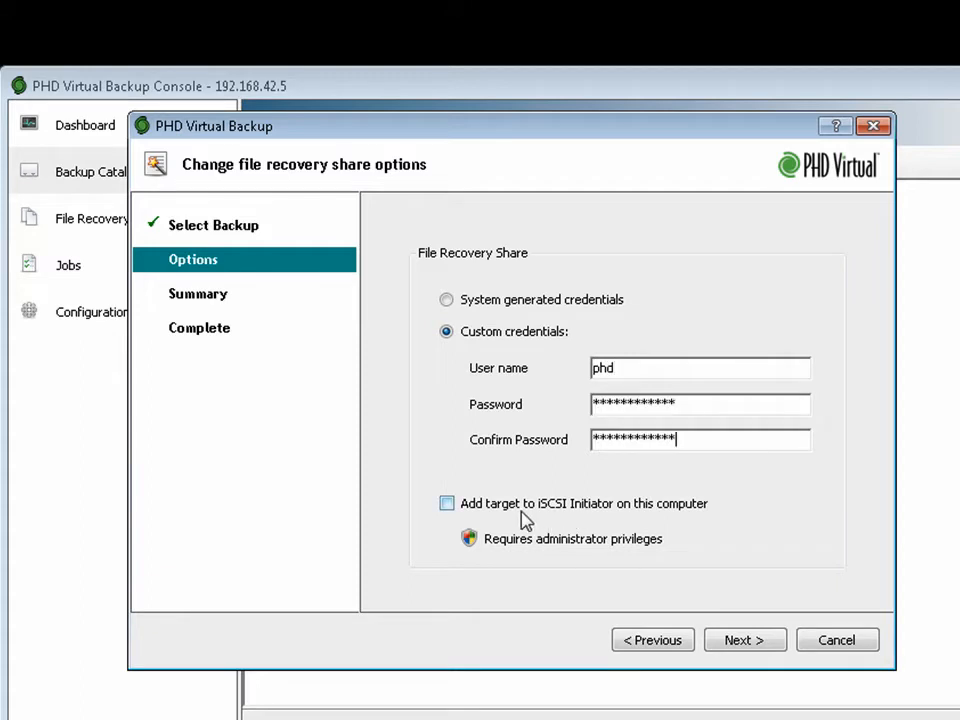
mouse_move(697, 597)
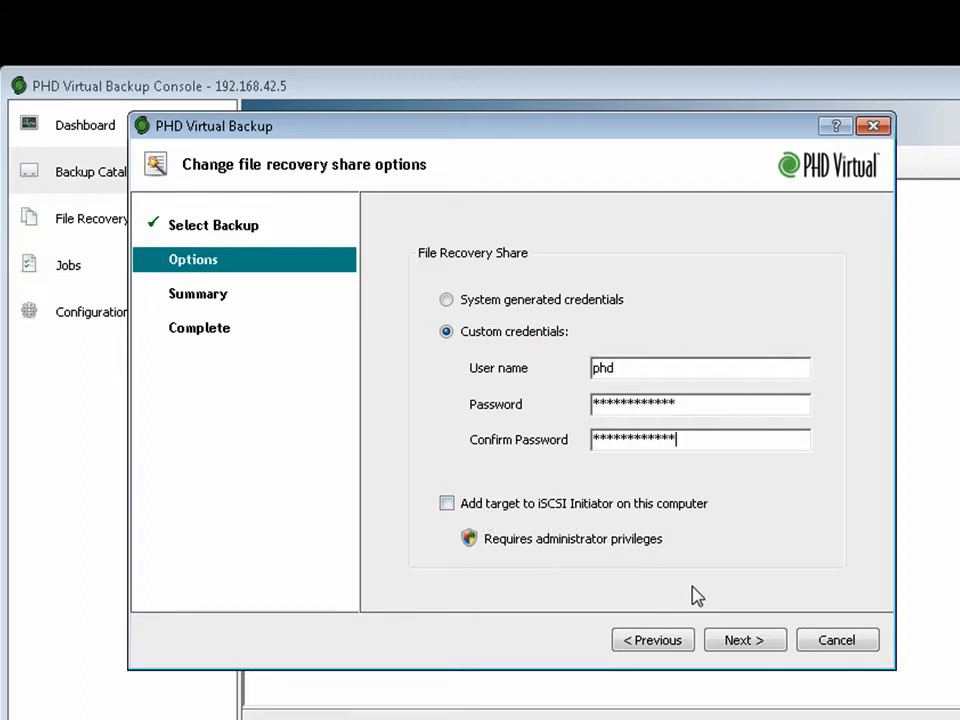
left_click(744, 640)
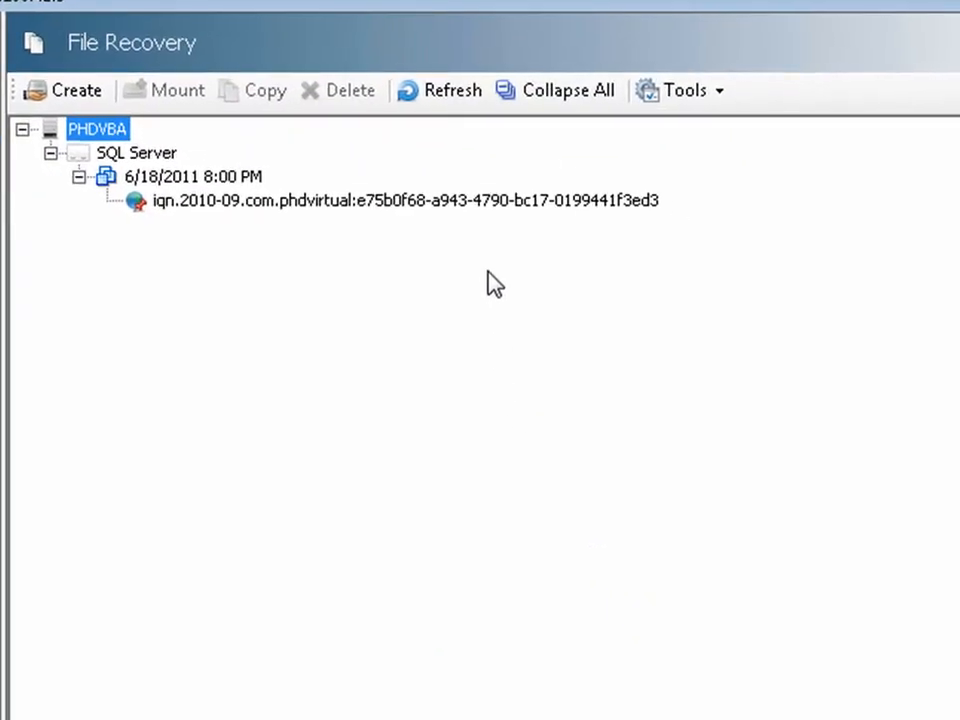
mouse_move(405, 200)
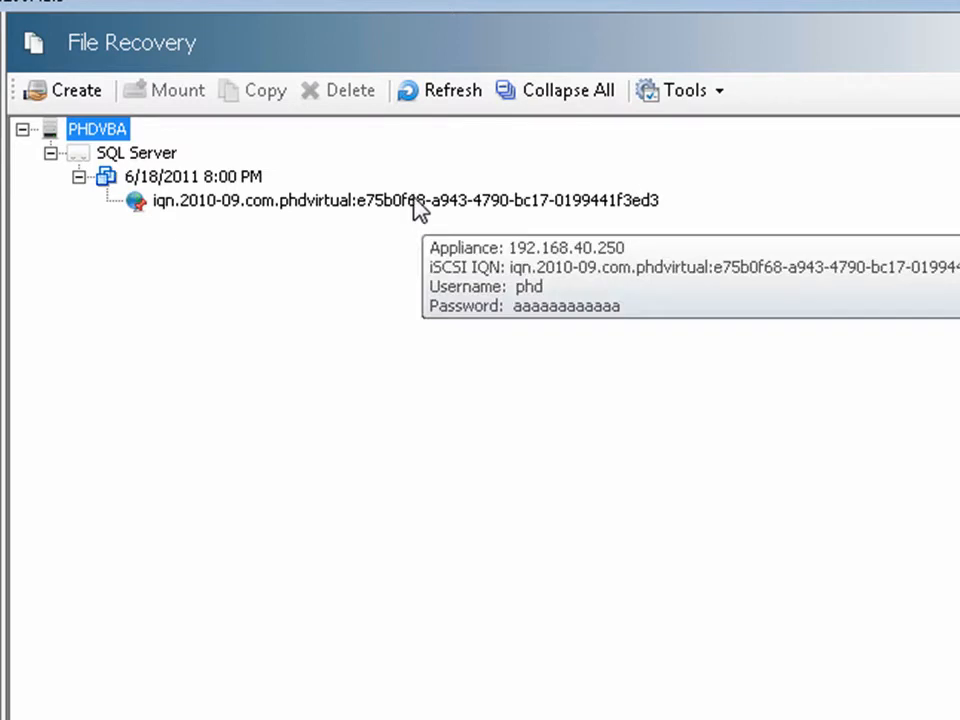
mouse_move(383, 264)
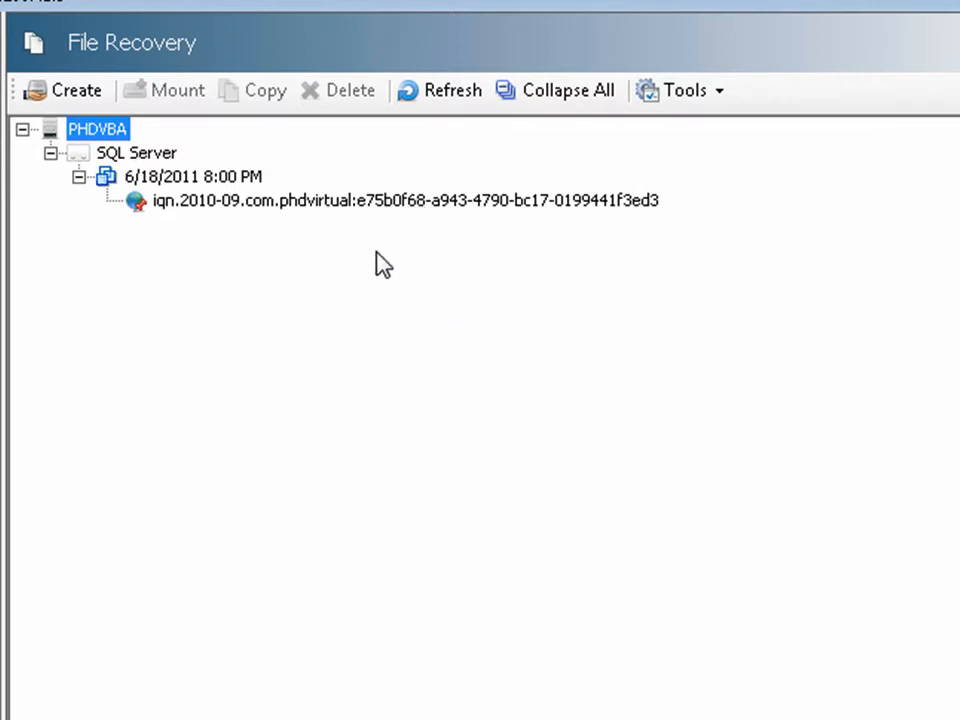
mouse_move(366, 290)
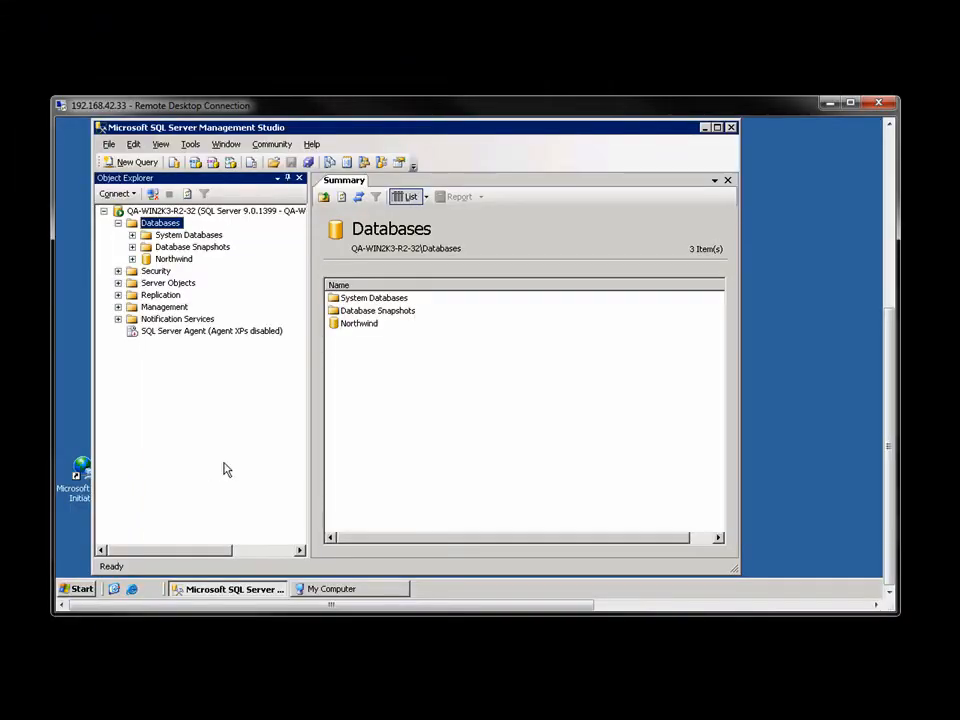
Step: View the server's drives in My Computer, then launch the Microsoft iSCSI Initiator
left_click(332, 588)
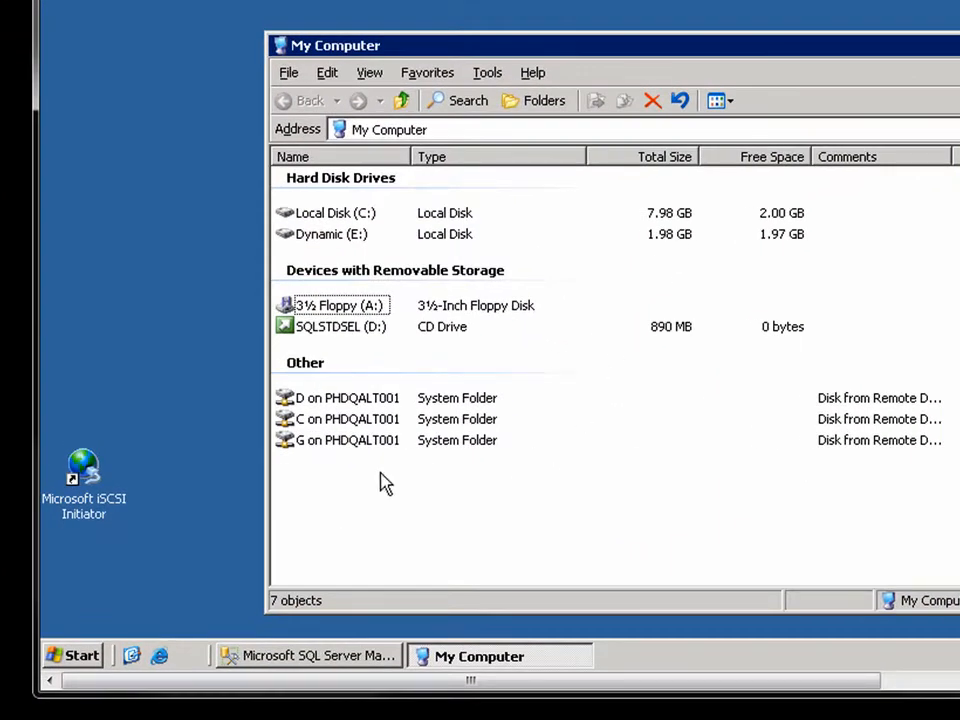
double_click(83, 470)
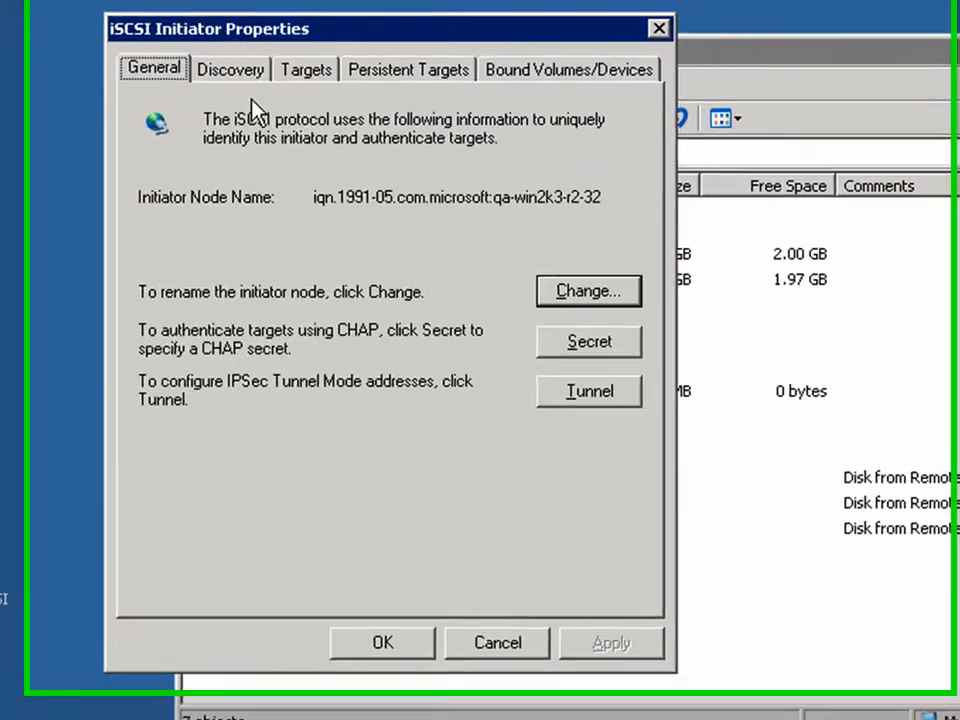
Step: Add target portal 192.168.40.250 on port 3260 in Discovery
left_click(230, 69)
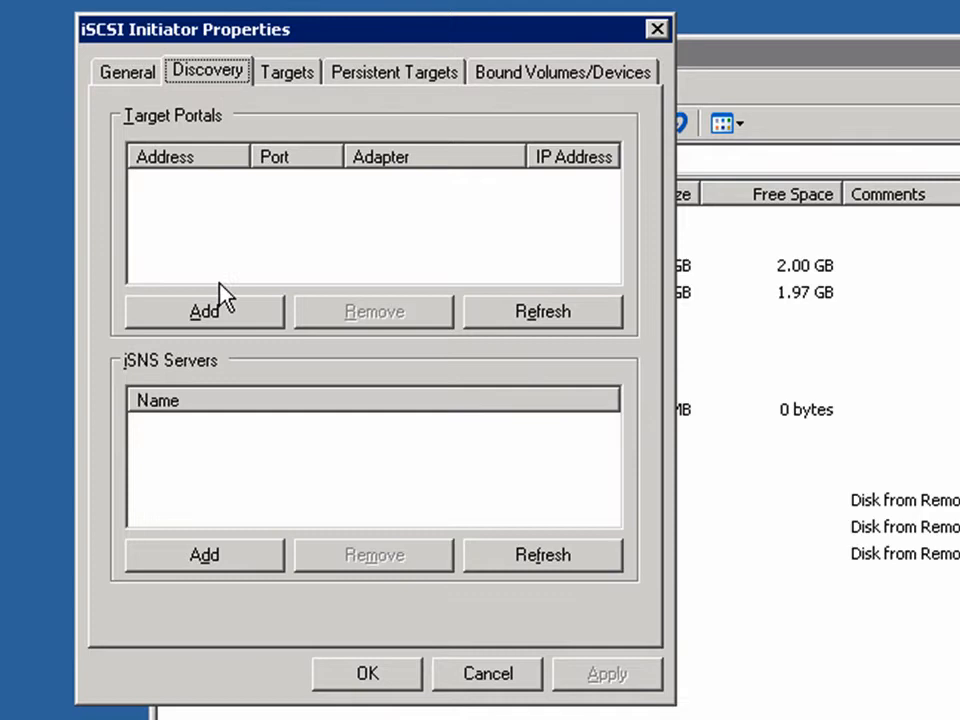
left_click(204, 311)
type("192.168.40.250")
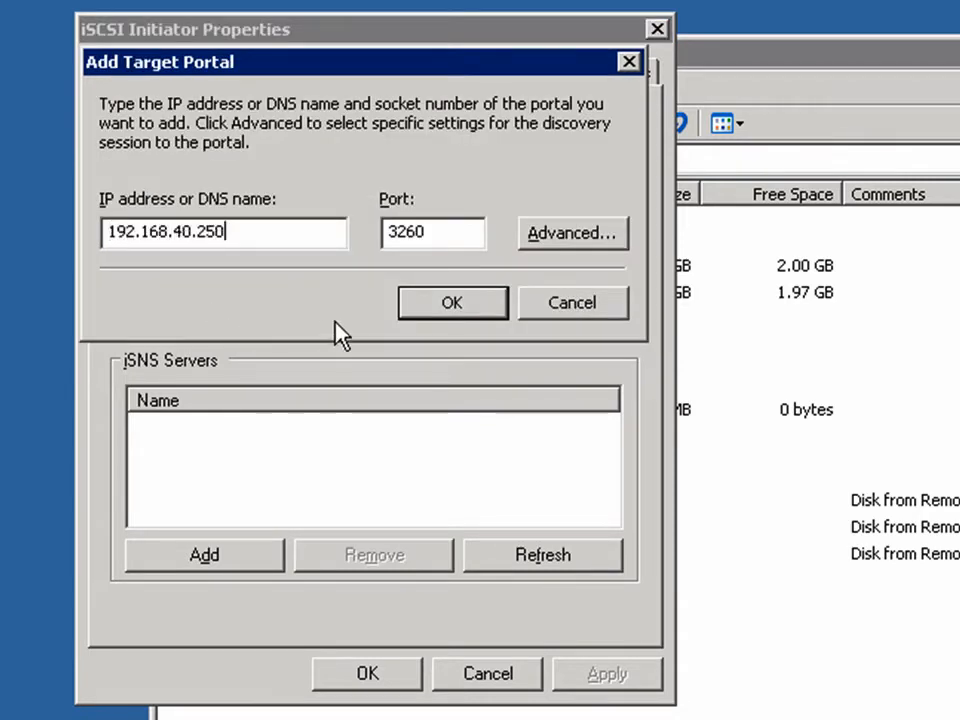
left_click(451, 302)
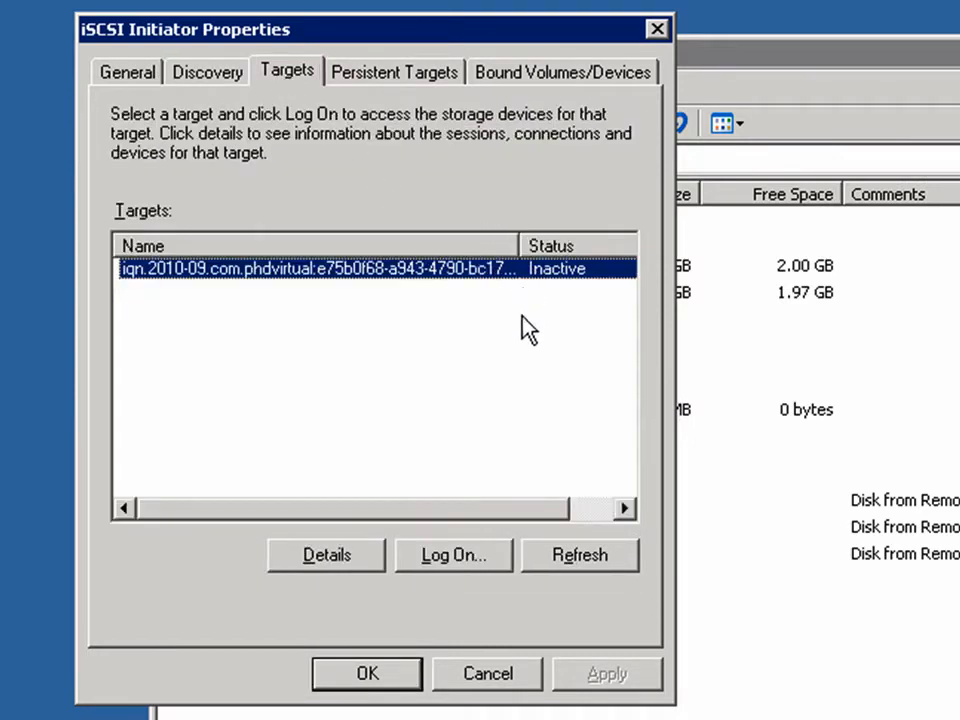
Step: Log on to the discovered target using CHAP user phd, then close the initiator
left_click(453, 555)
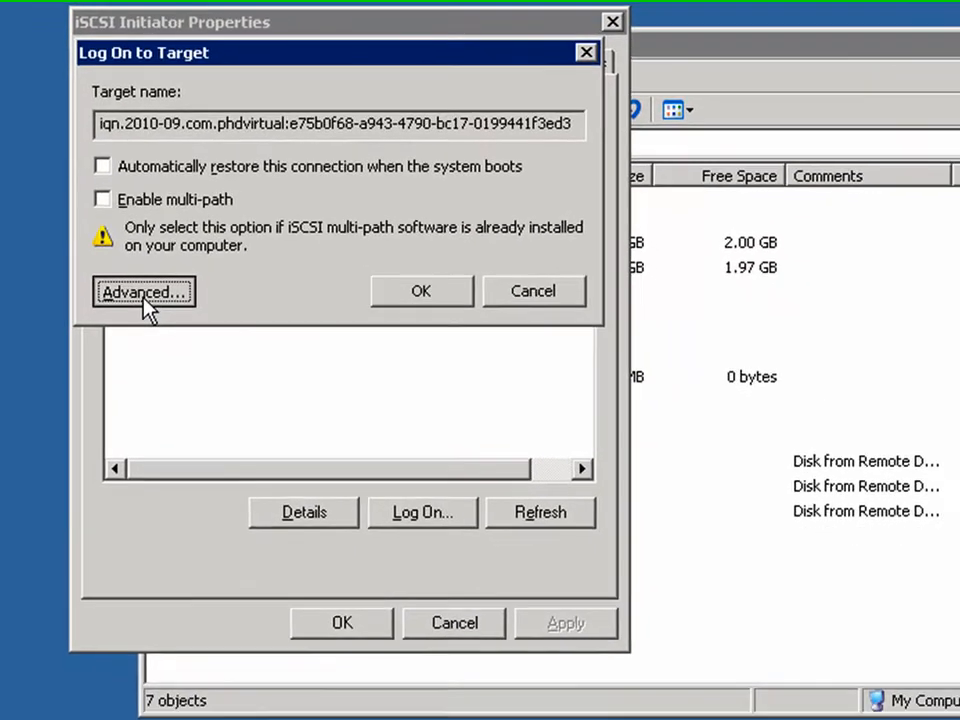
left_click(143, 292)
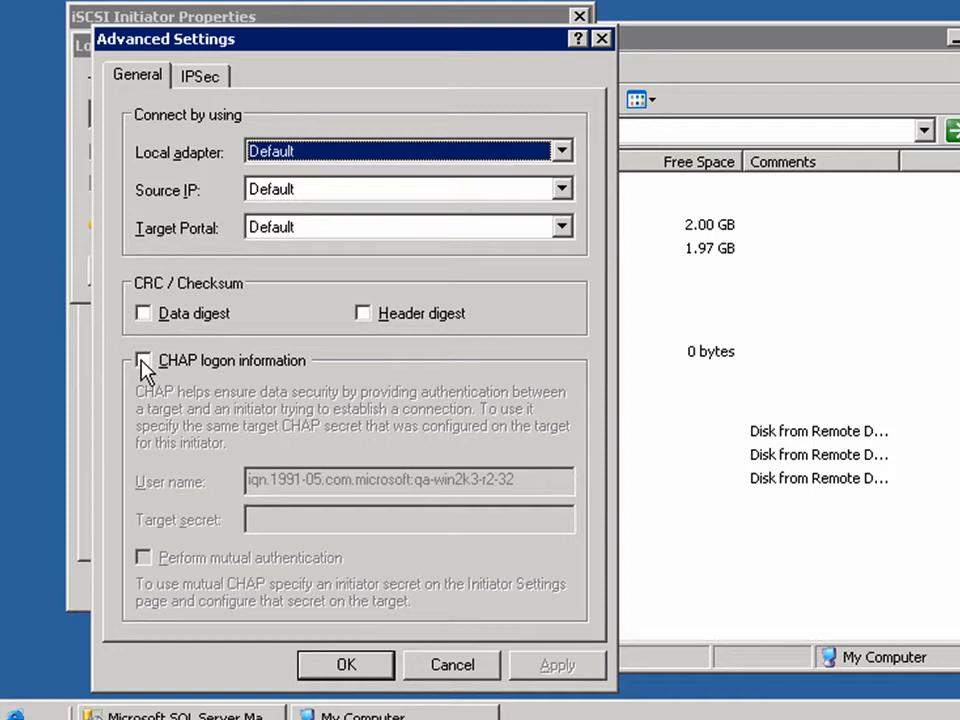
left_click(143, 360)
type("phd")
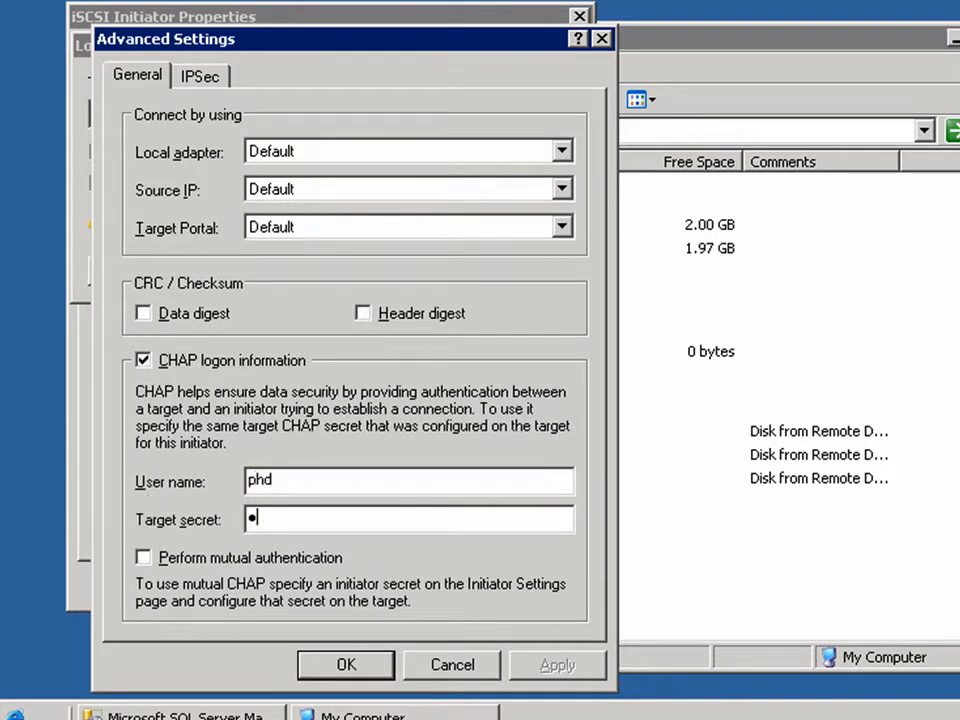
left_click(345, 664)
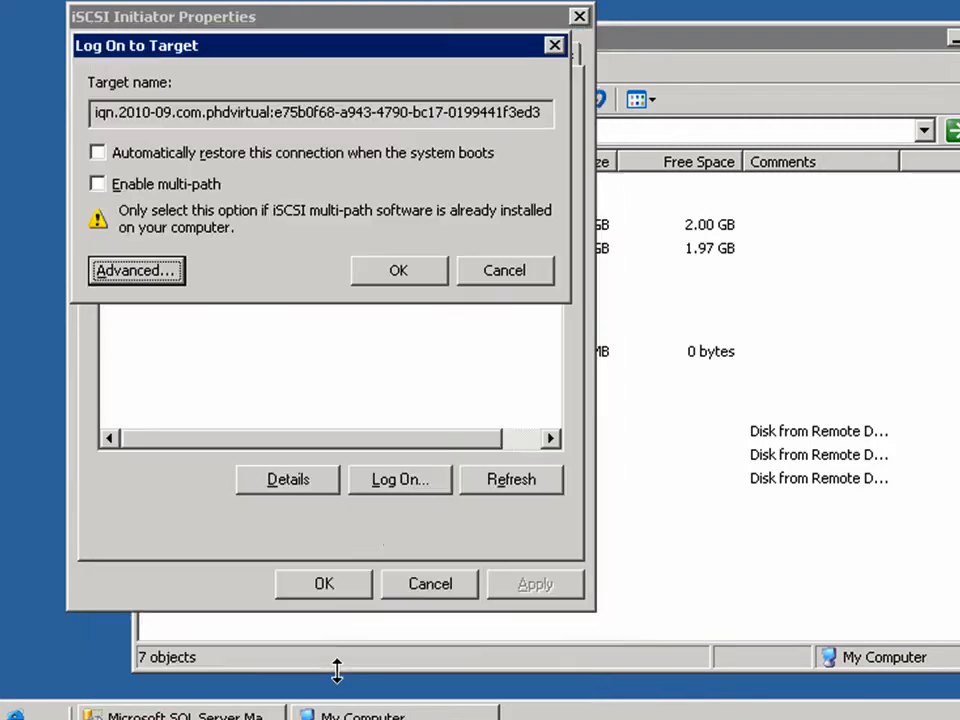
left_click(398, 270)
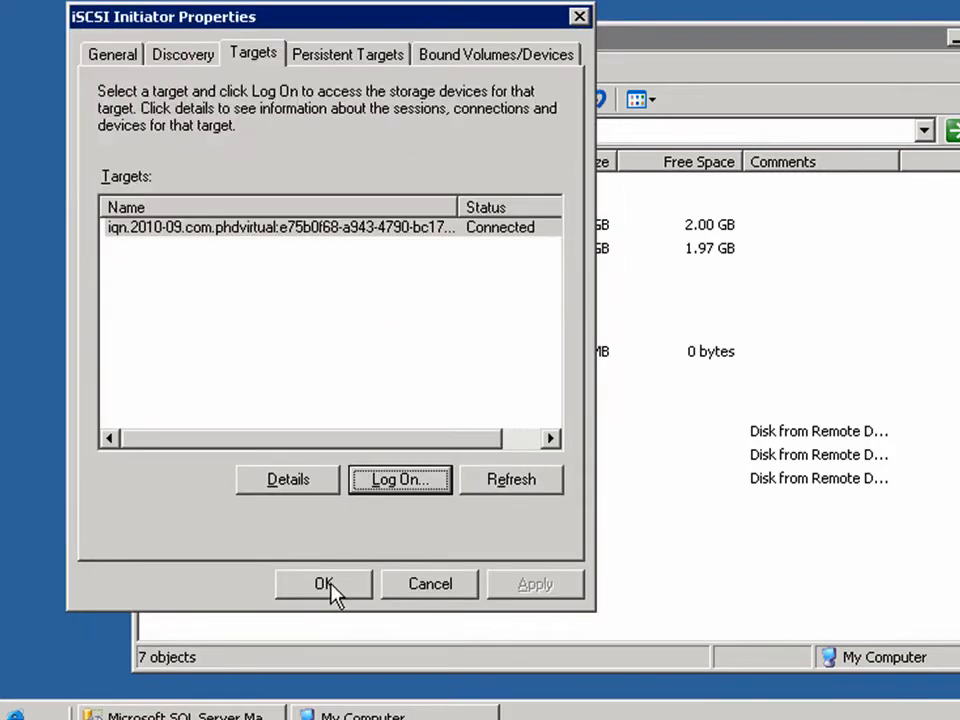
left_click(322, 584)
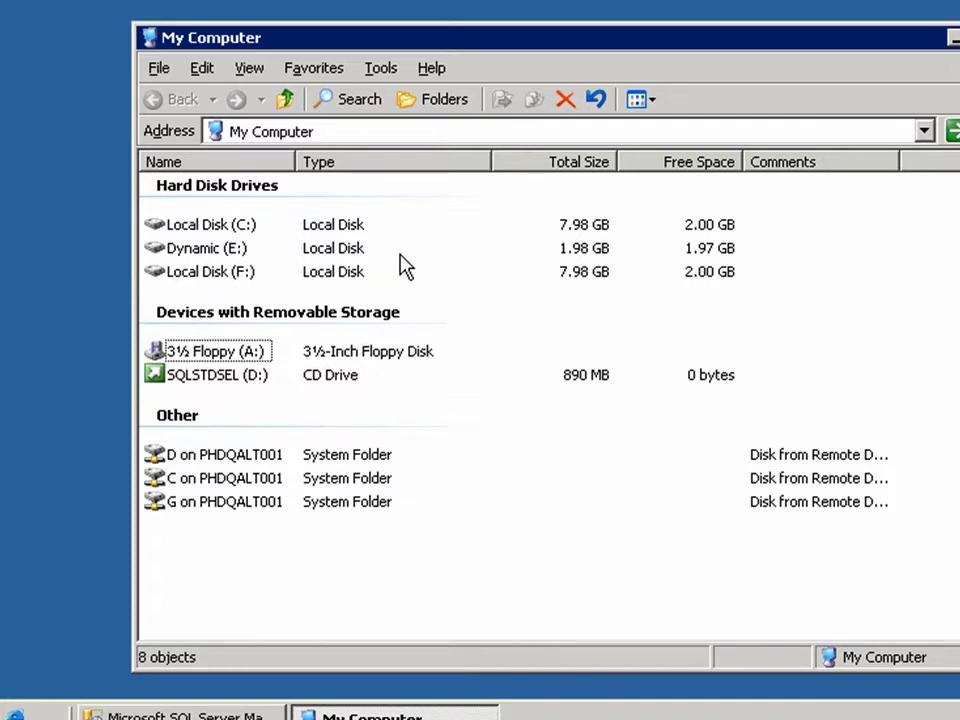
mouse_move(218, 283)
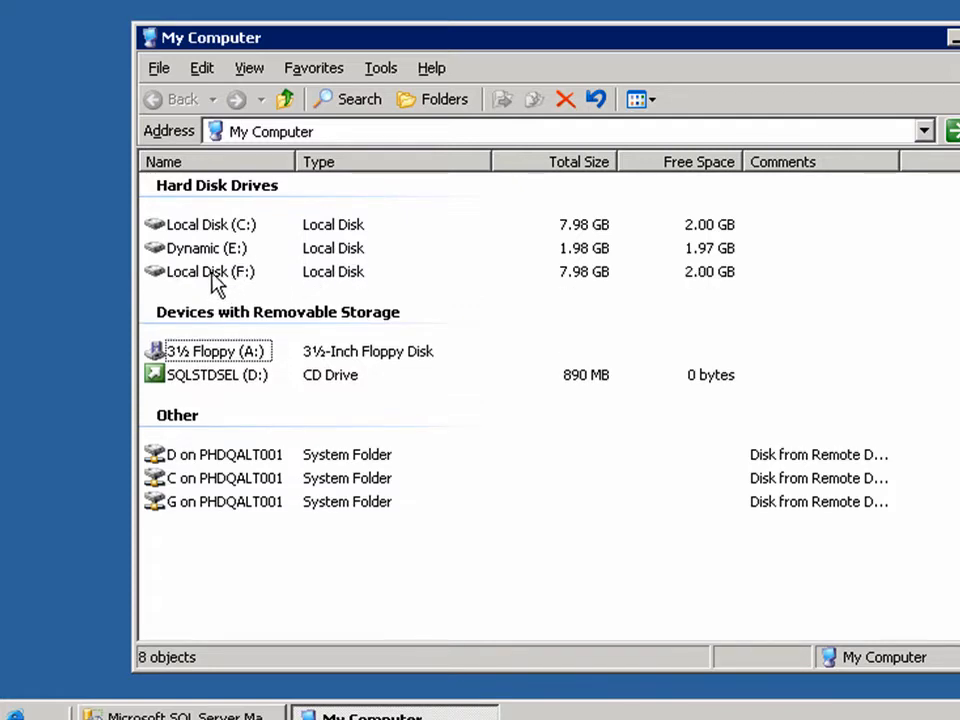
Step: In F:\SQL Server 2000 Sample Databases, rename NORTHWND.MDF and .LDF to NORTHWND_backup
double_click(210, 271)
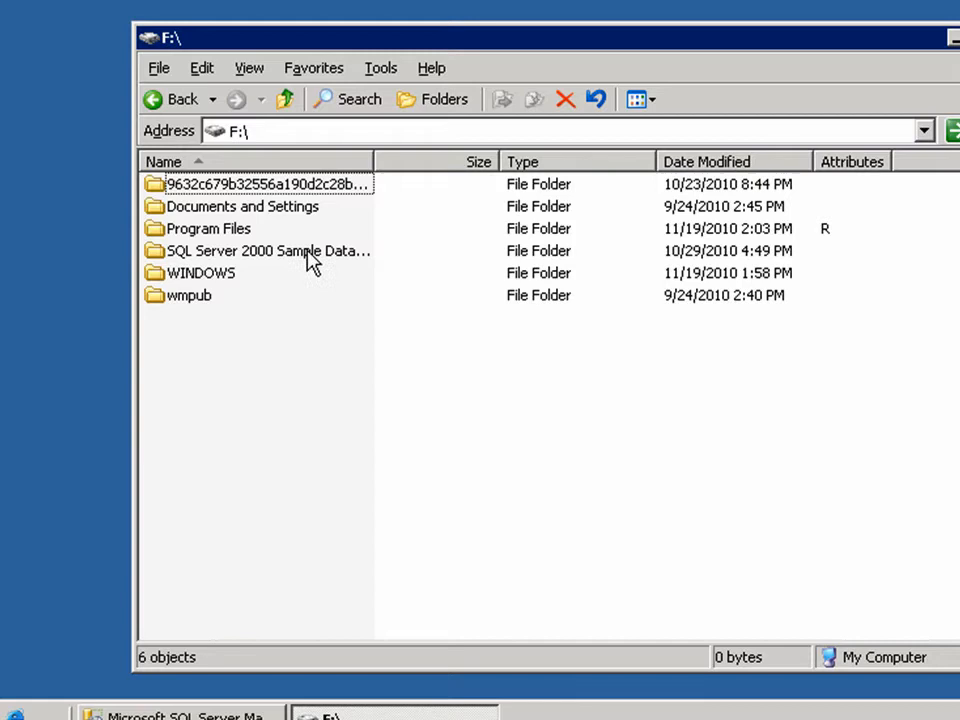
double_click(265, 251)
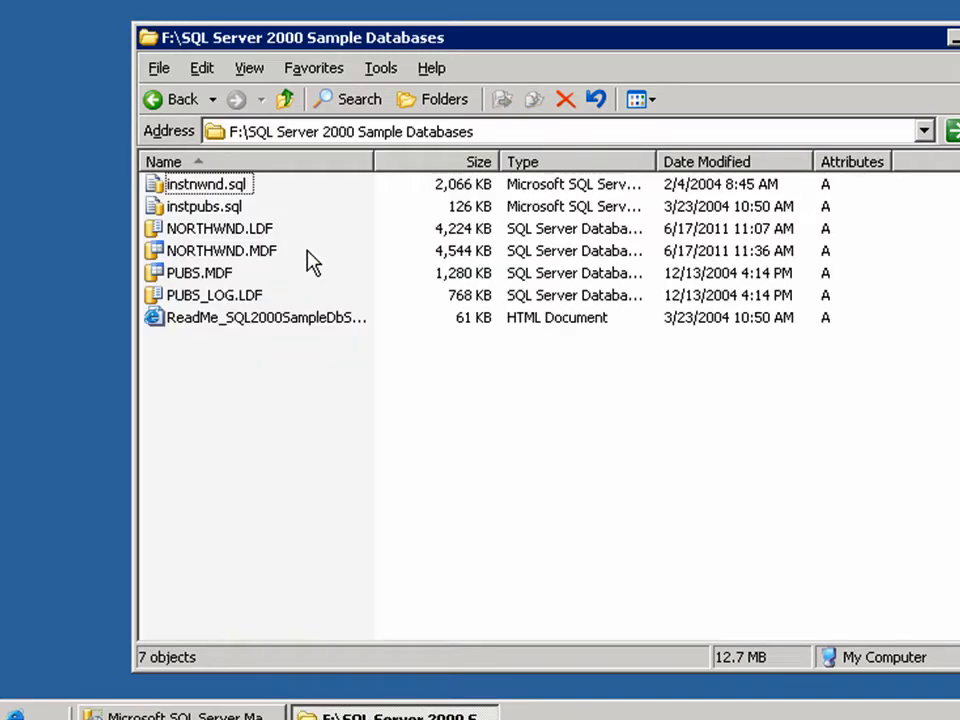
left_click(218, 228)
type("_backup")
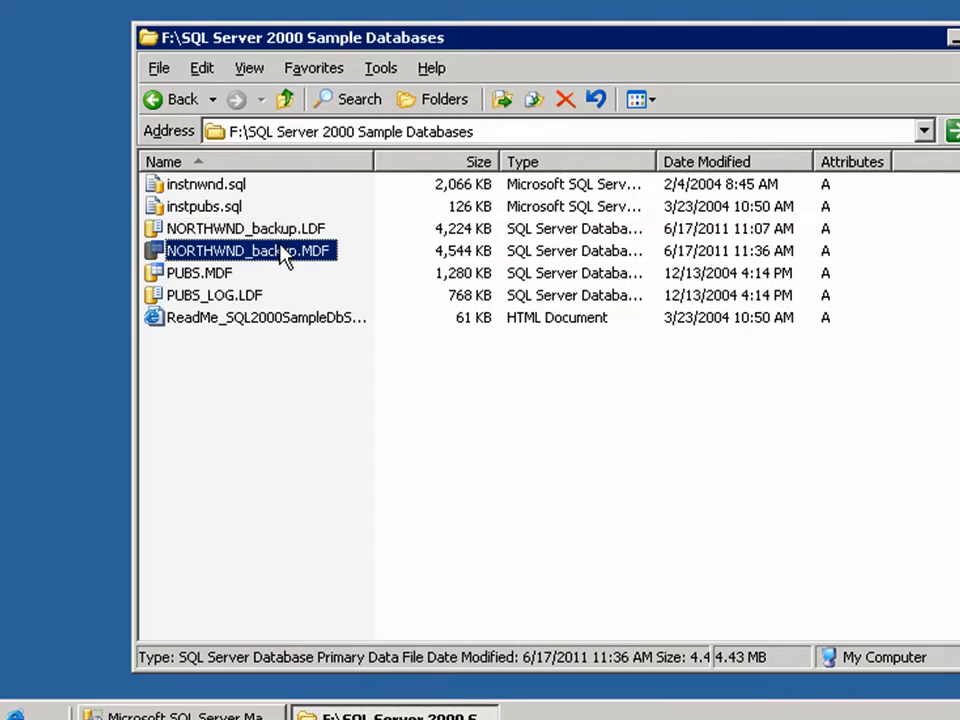
mouse_move(213, 688)
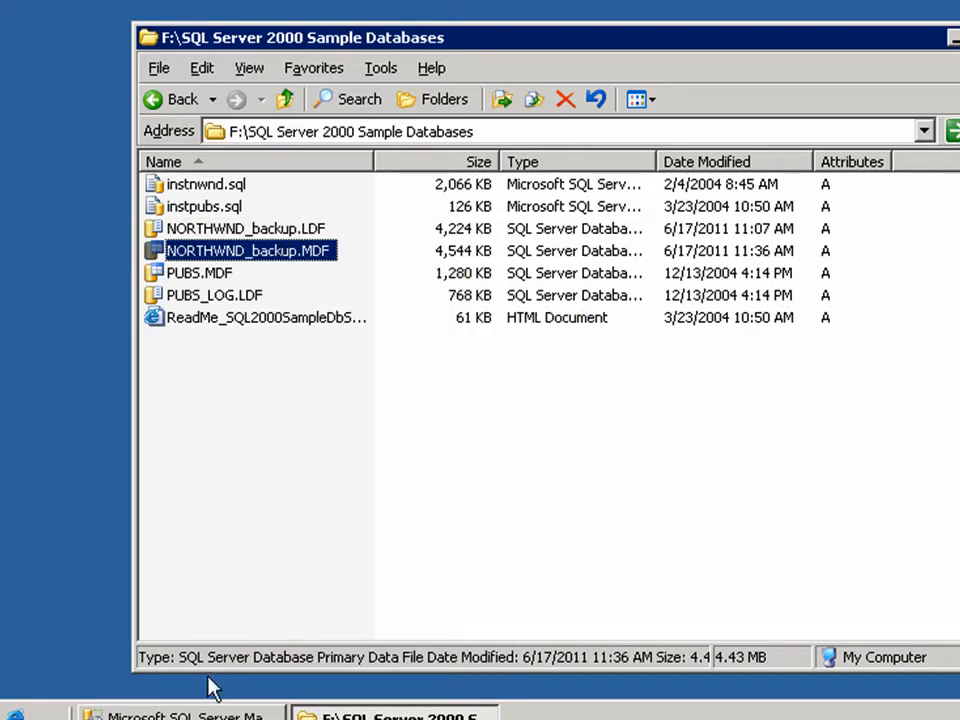
Step: Attach F:\SQL Server 2000 Sample Databases\NORTHWND_backup.MDF as a database
left_click(208, 706)
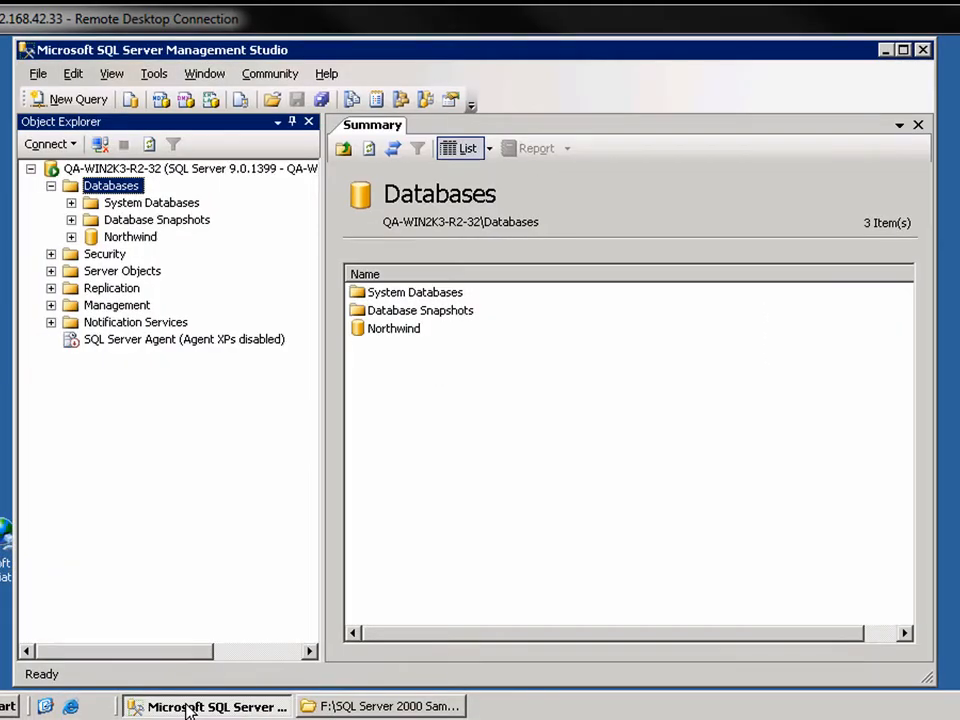
mouse_move(158, 260)
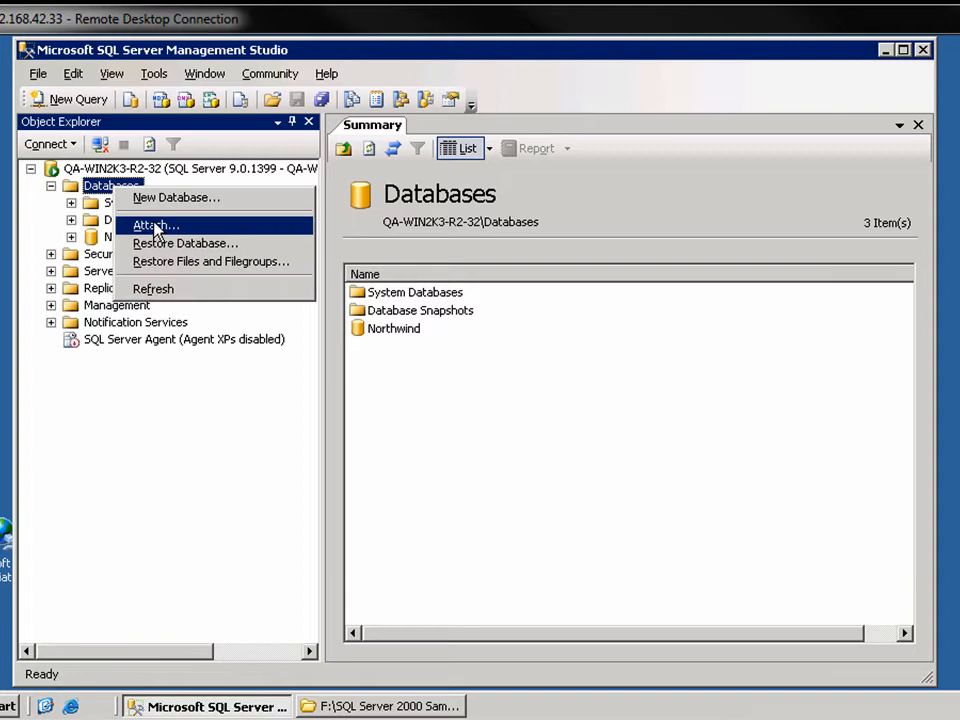
left_click(152, 225)
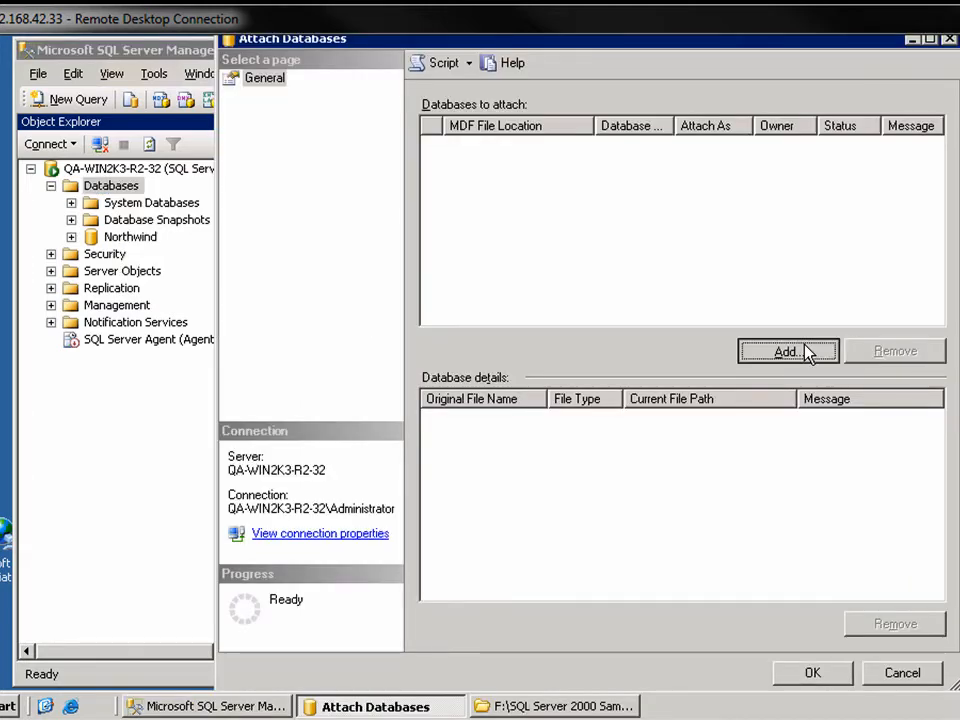
left_click(788, 351)
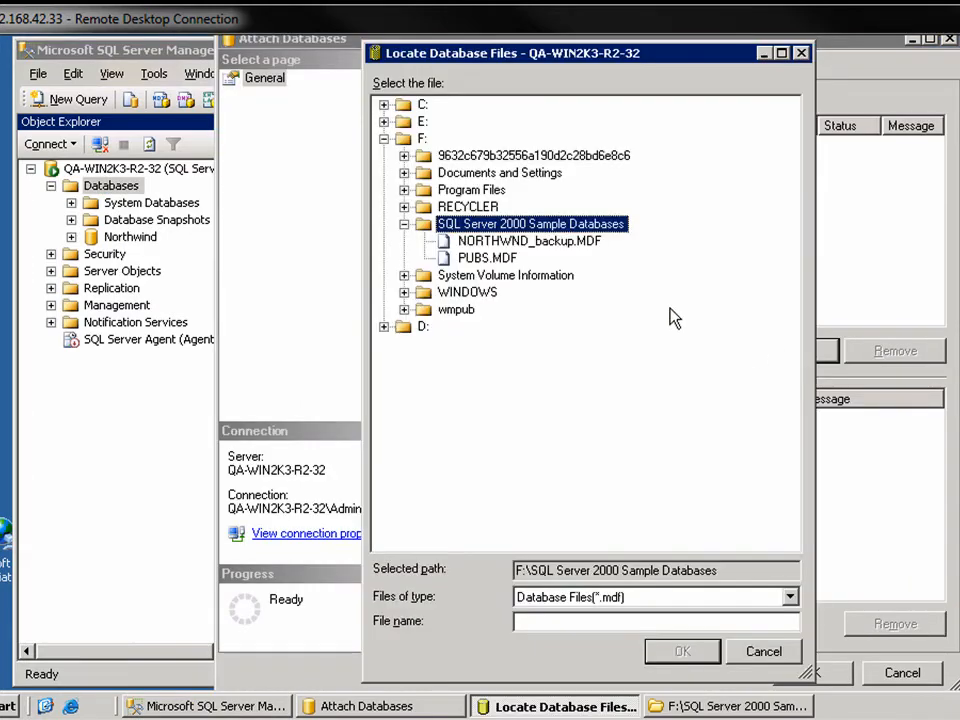
left_click(530, 240)
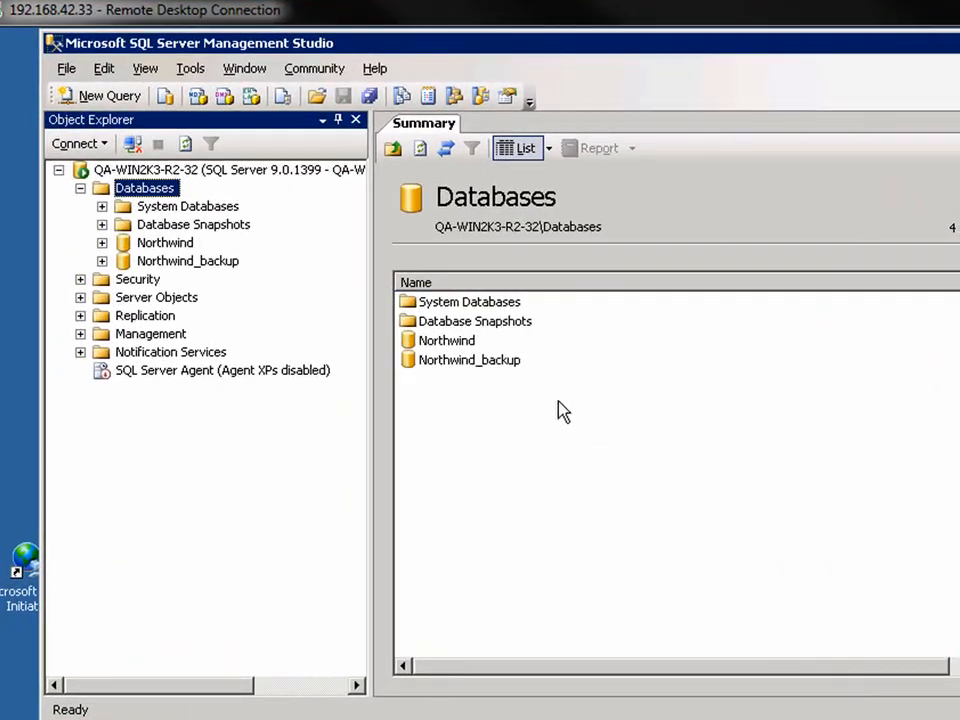
mouse_move(525, 370)
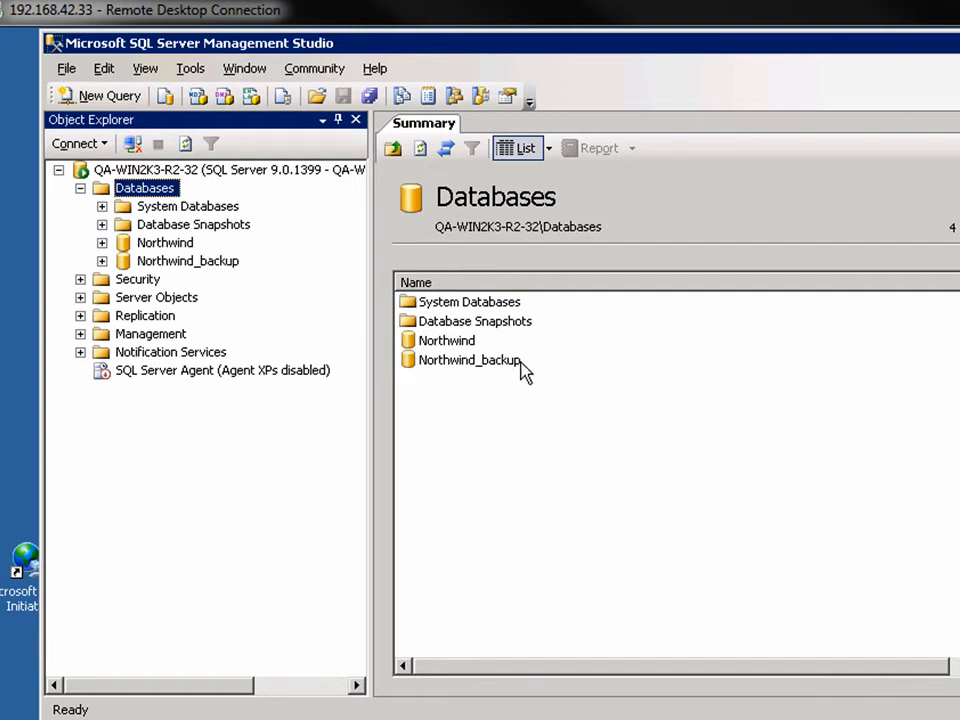
Step: Under Northwind_backup > Tables, rename dbo.Products to dbo.Products_backup
left_click(469, 360)
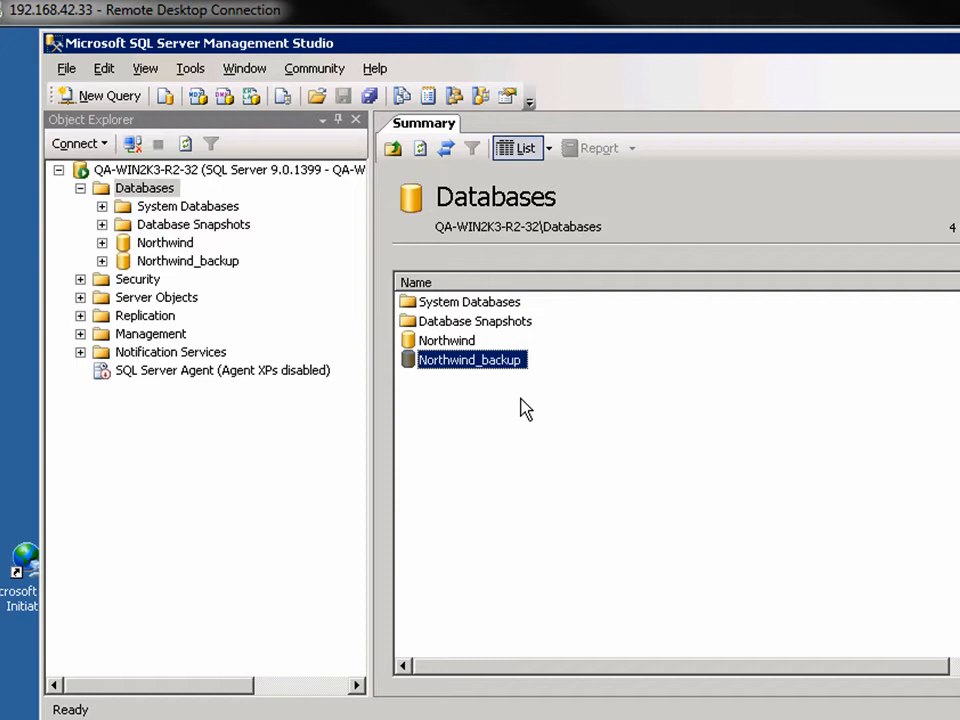
mouse_move(115, 275)
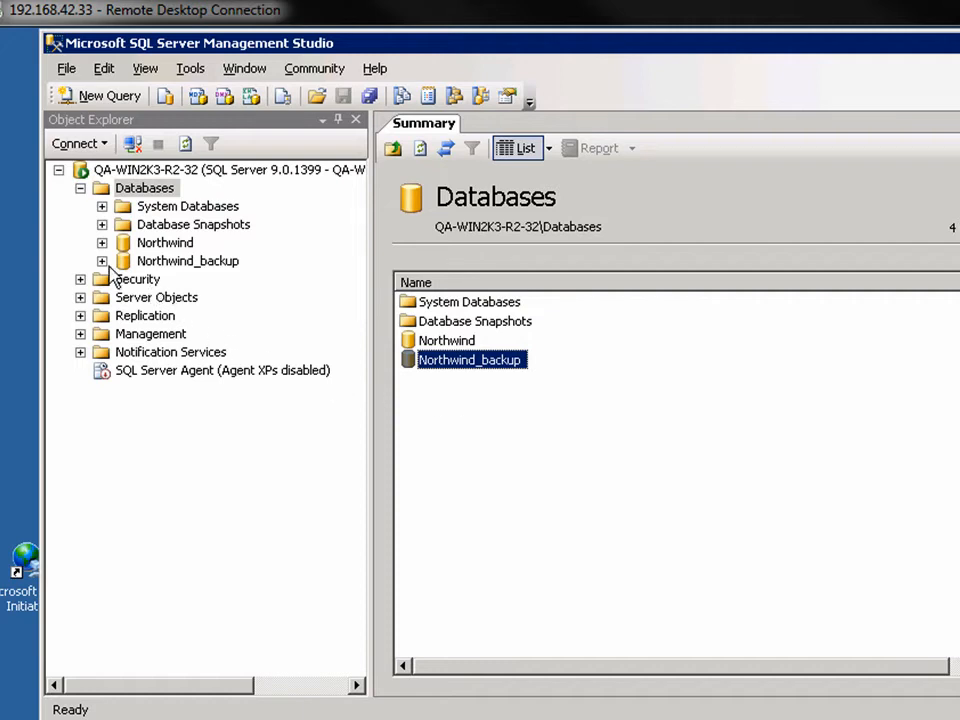
left_click(102, 260)
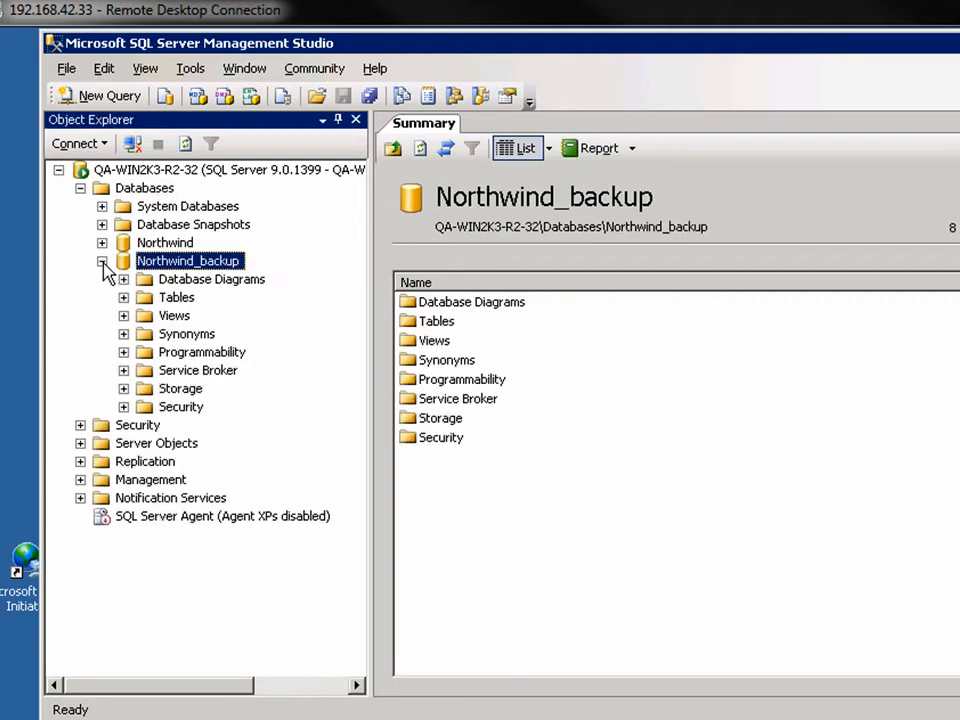
left_click(124, 297)
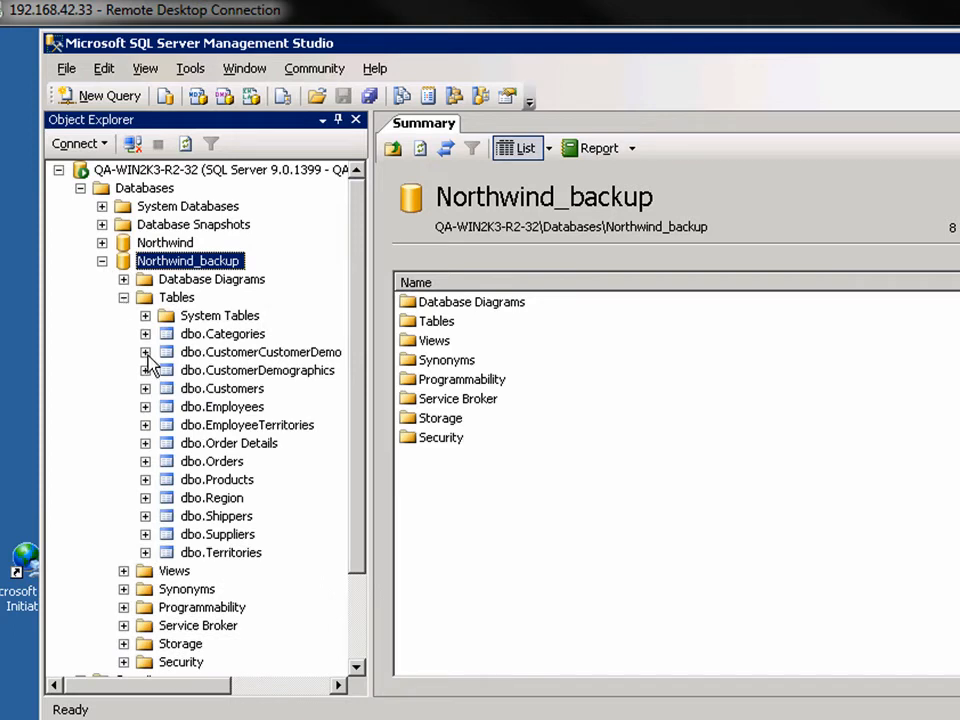
left_click(212, 479)
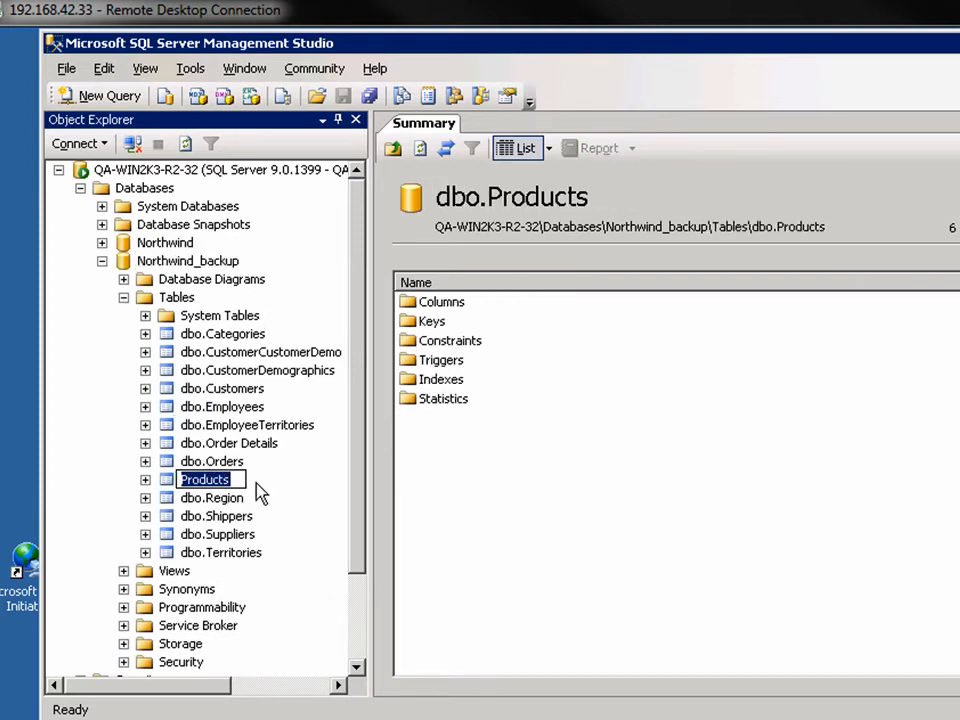
type("dbo.Products_backup")
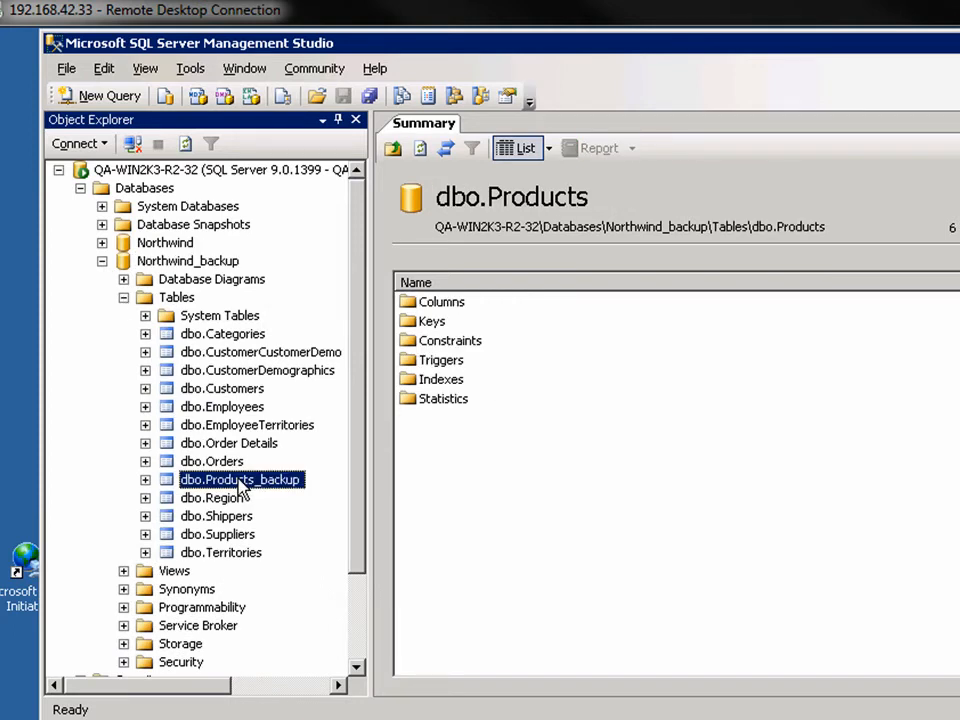
left_click(165, 242)
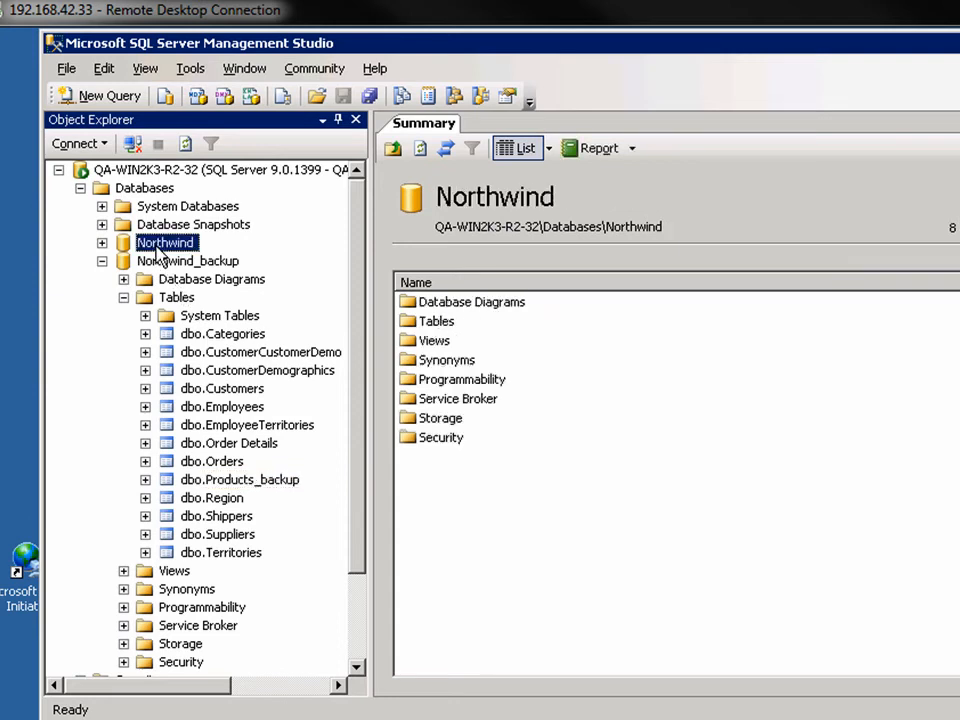
Step: Import data into Northwind via Tasks > Import Data, then confirm dbo.Products_backup in Tables
right_click(165, 242)
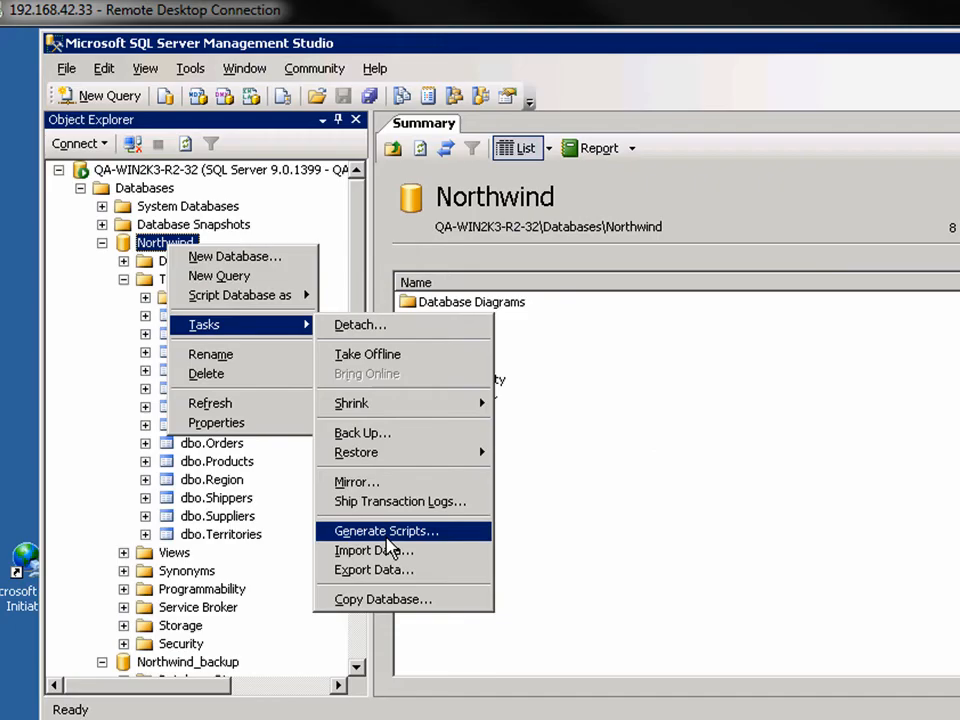
left_click(371, 550)
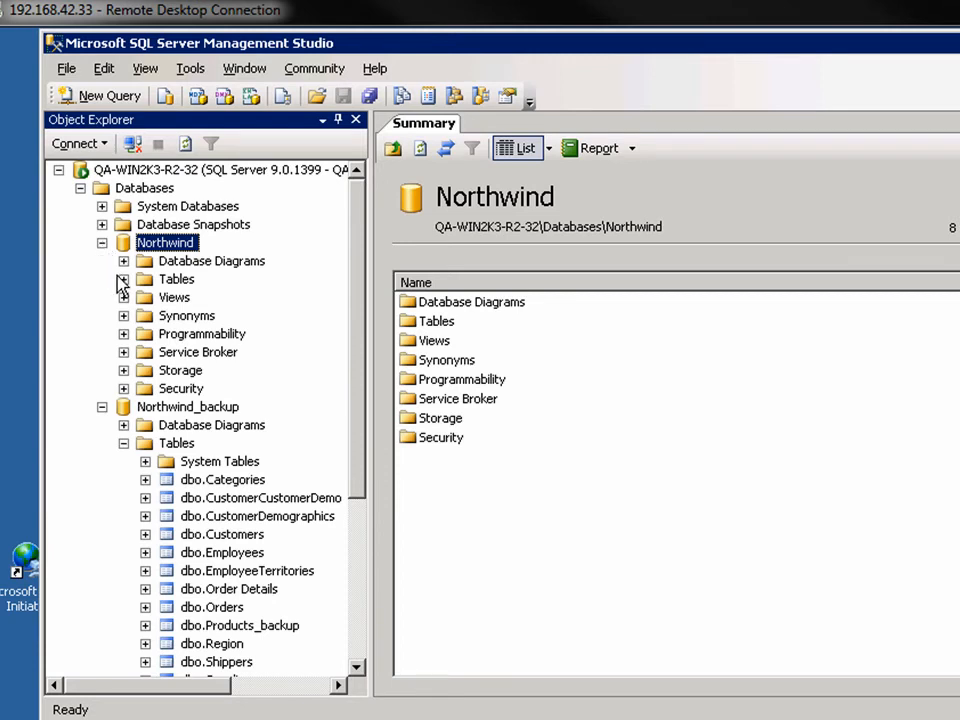
left_click(123, 279)
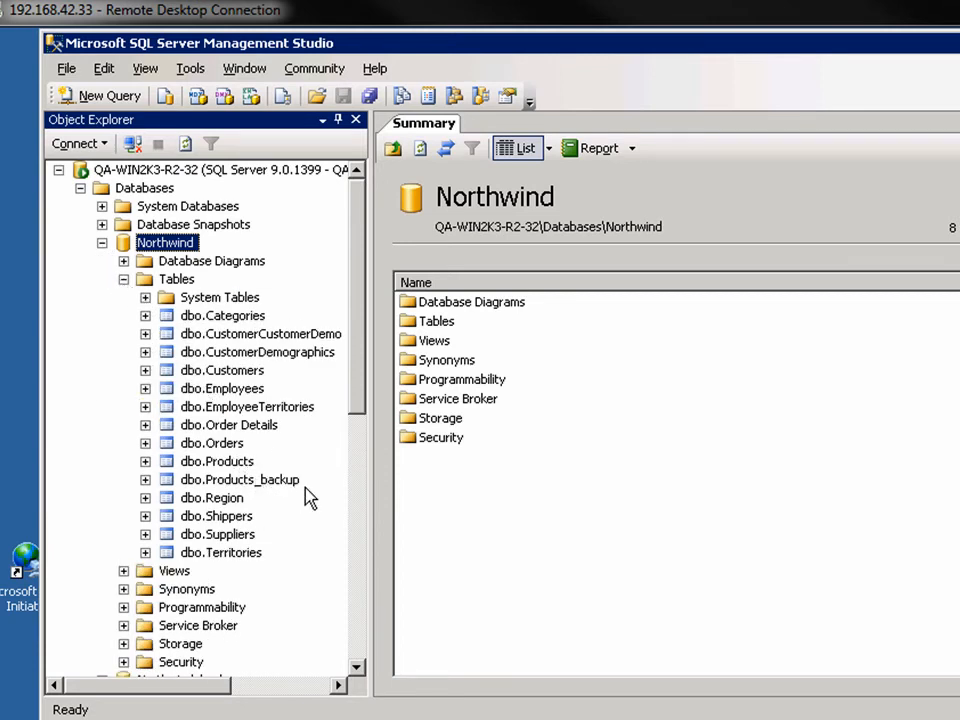
left_click(240, 479)
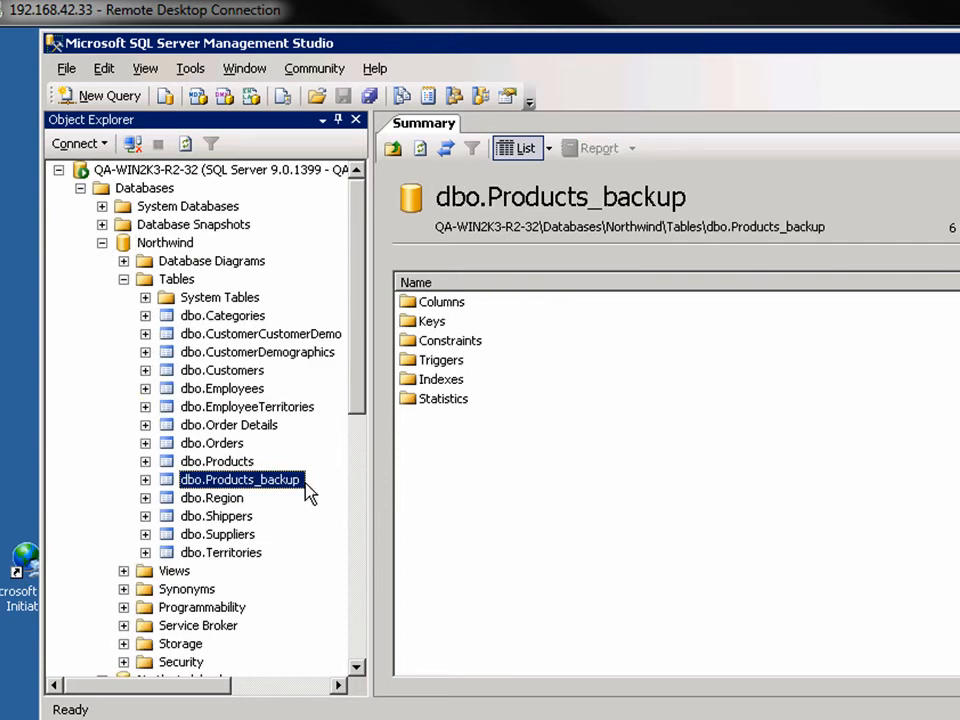